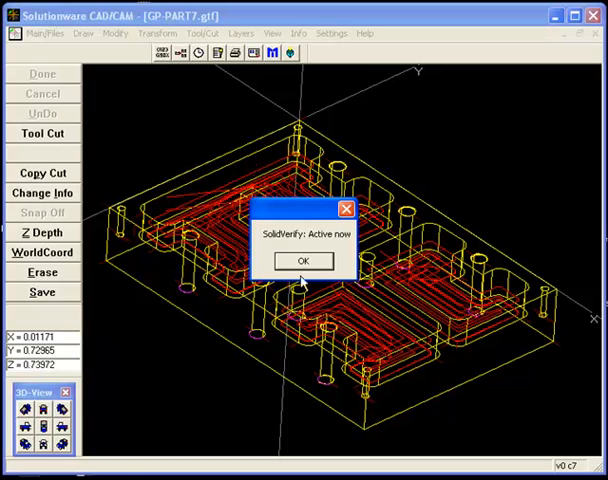
Acknowledge the 'SolidVerify: Active now' notice, revealing the Box stock corner settings.
click(304, 260)
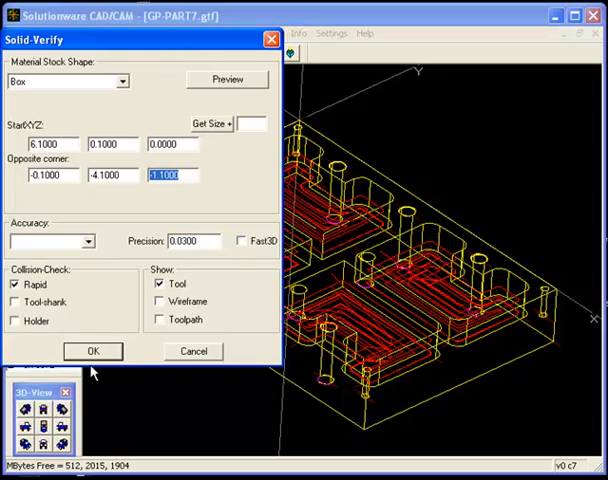
Accept the box stock settings so the solid blue block appears for simulation.
click(92, 352)
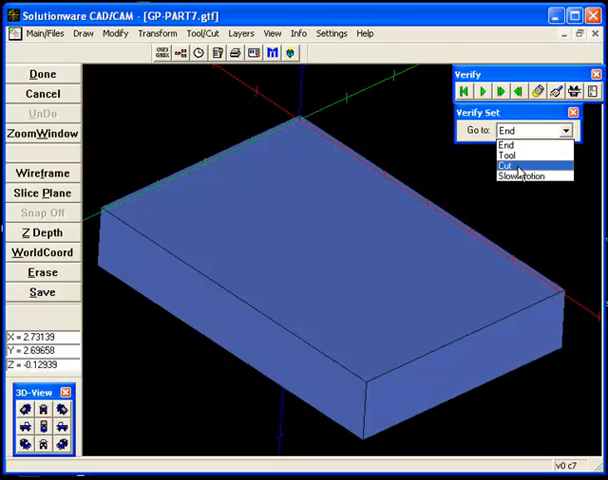
mouse_move(520, 146)
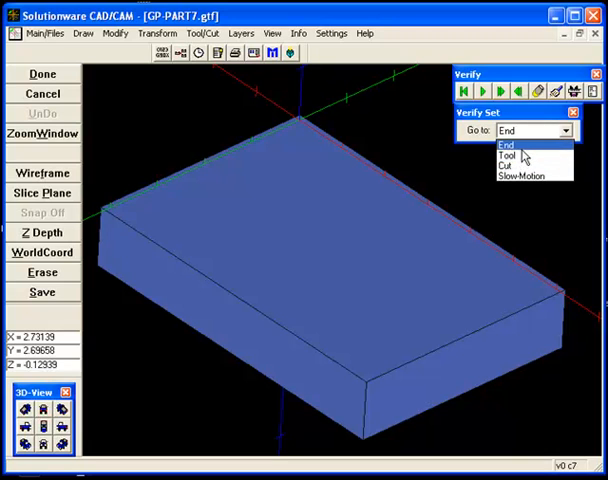
Set the Verify 'Go to' mode to Tool so playback stops at each tool change.
click(504, 156)
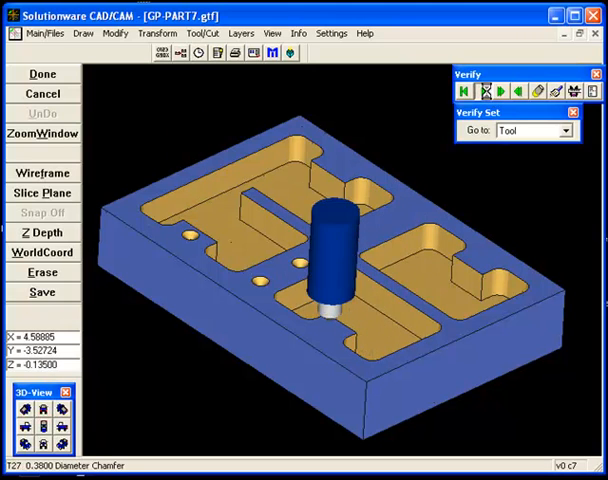
Play the remaining tools to 'End of program', leaving the finished block with pockets and holes.
click(484, 92)
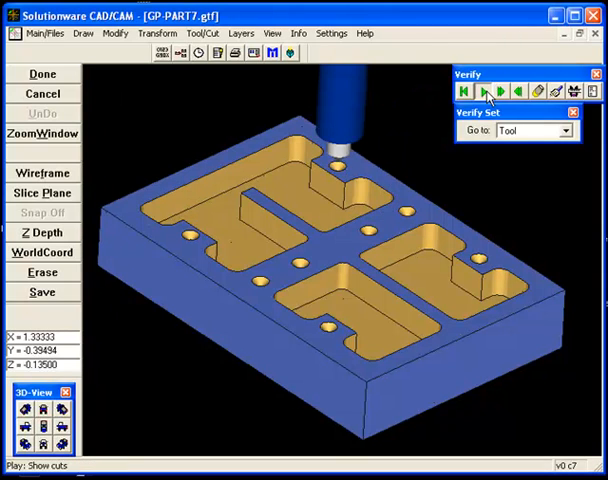
click(484, 92)
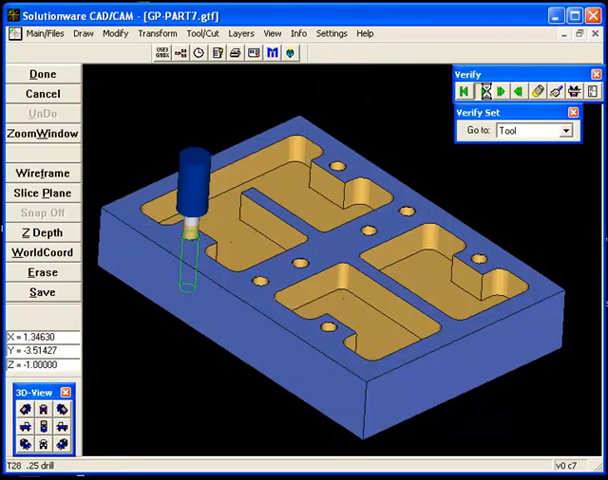
click(484, 90)
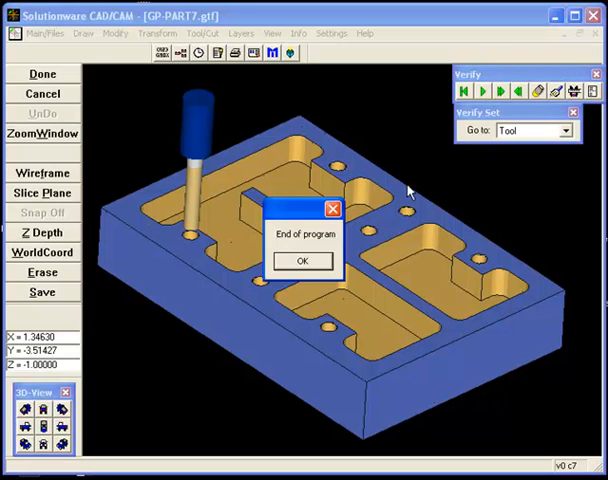
click(302, 260)
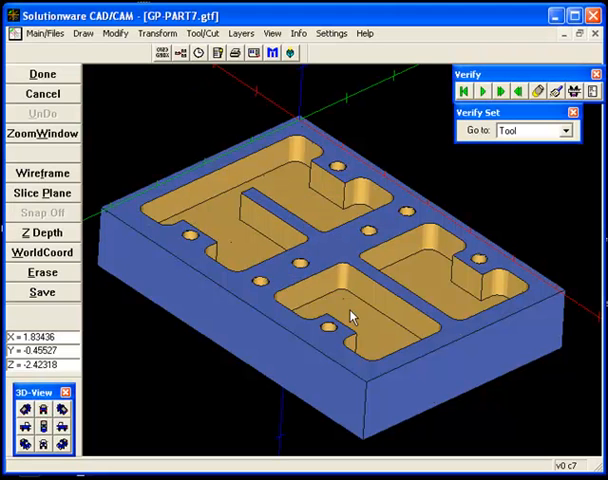